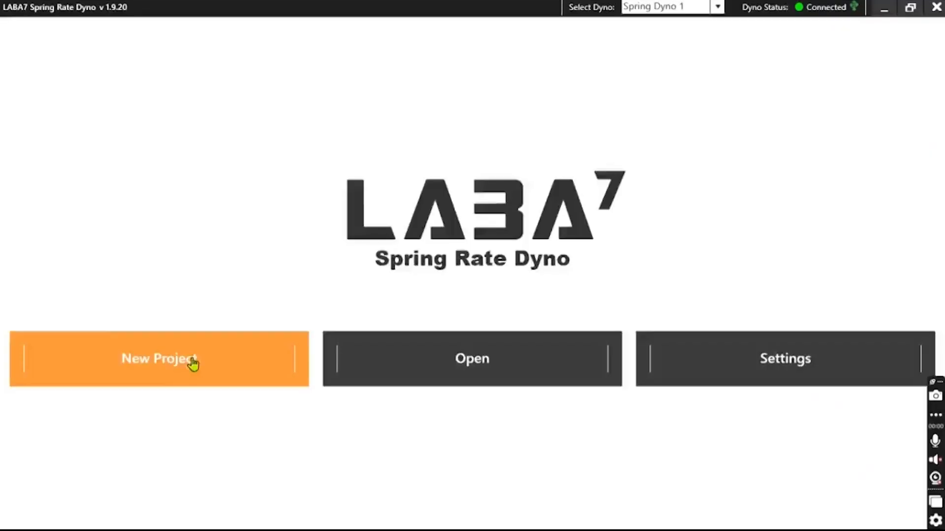
# Start a new project named '- Customer #010' with 100 mm travel and 10000 N maximum force
pyautogui.click(159, 358)
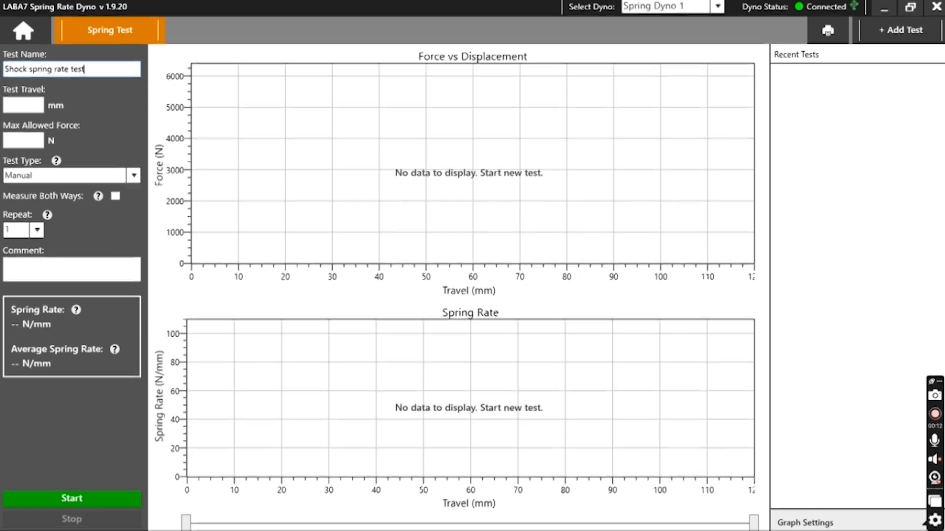
pyautogui.write('- Customer #010')
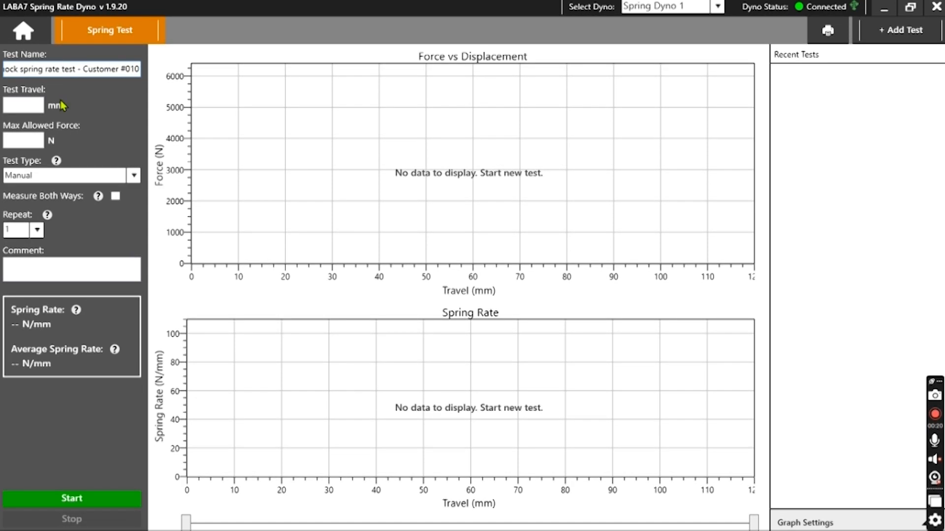
pyautogui.write('10')
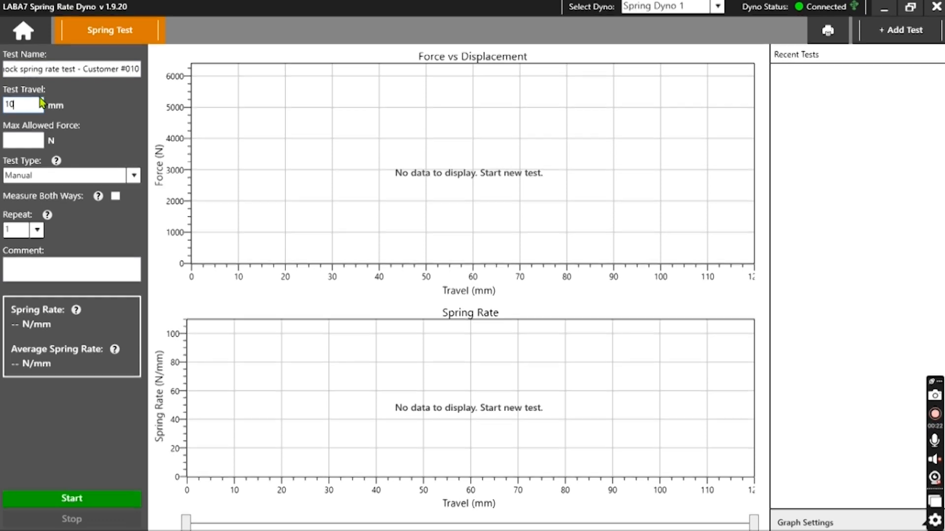
pyautogui.click(24, 141)
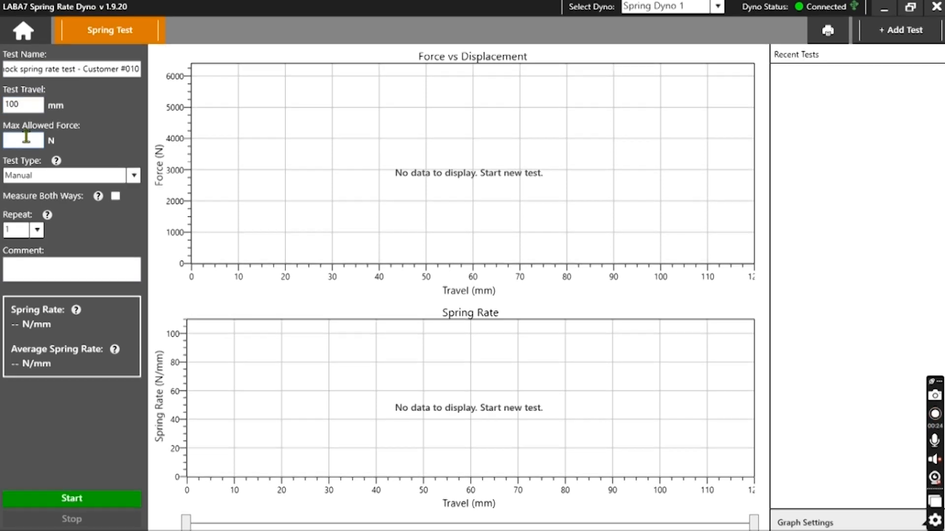
pyautogui.write('10000')
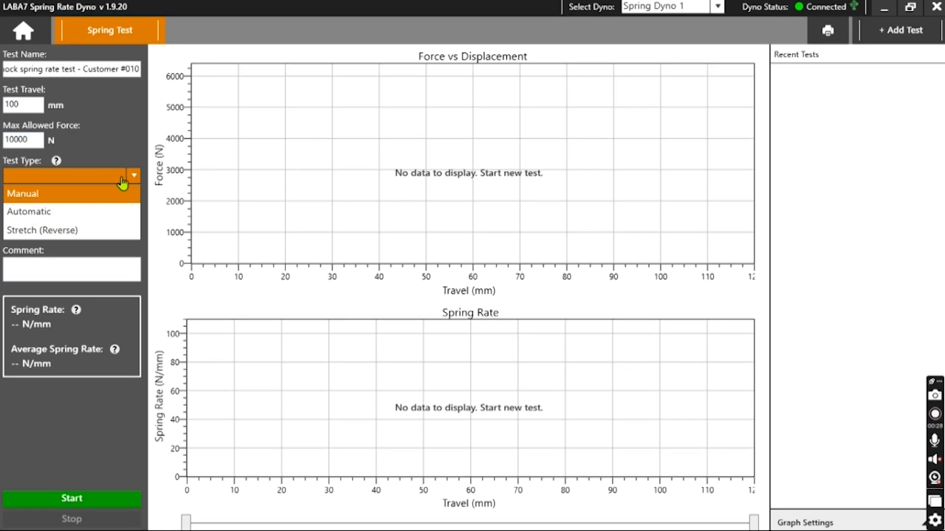
pyautogui.moveTo(94, 198)
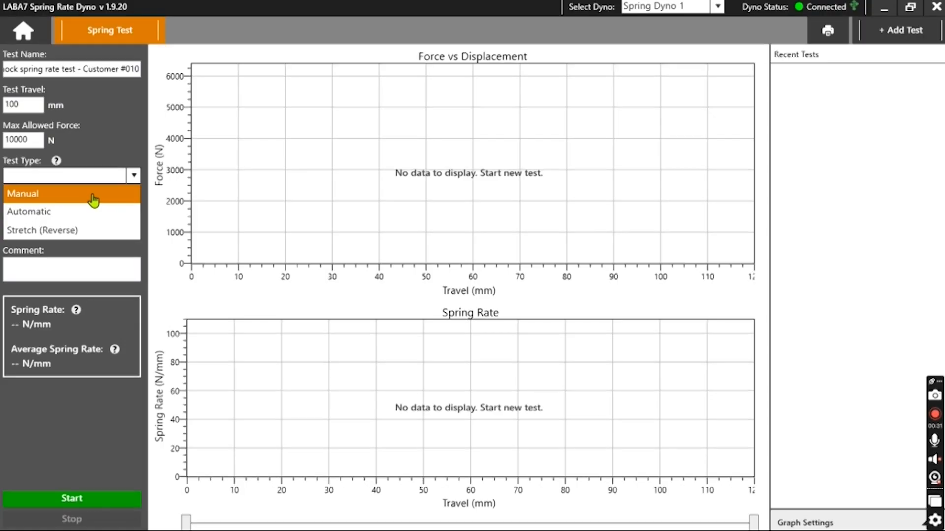
pyautogui.moveTo(72, 213)
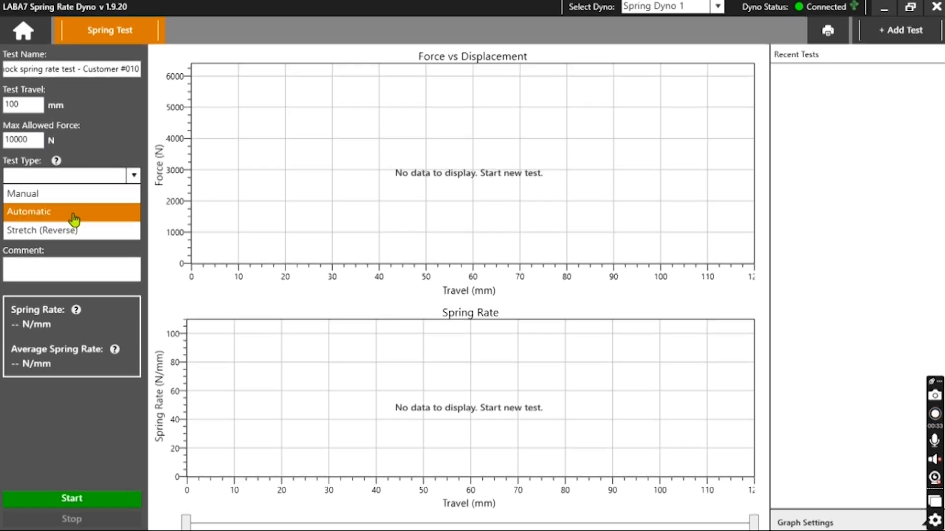
# Choose Automatic test type with 20 N preload and comment 'test for new spring'
pyautogui.click(28, 211)
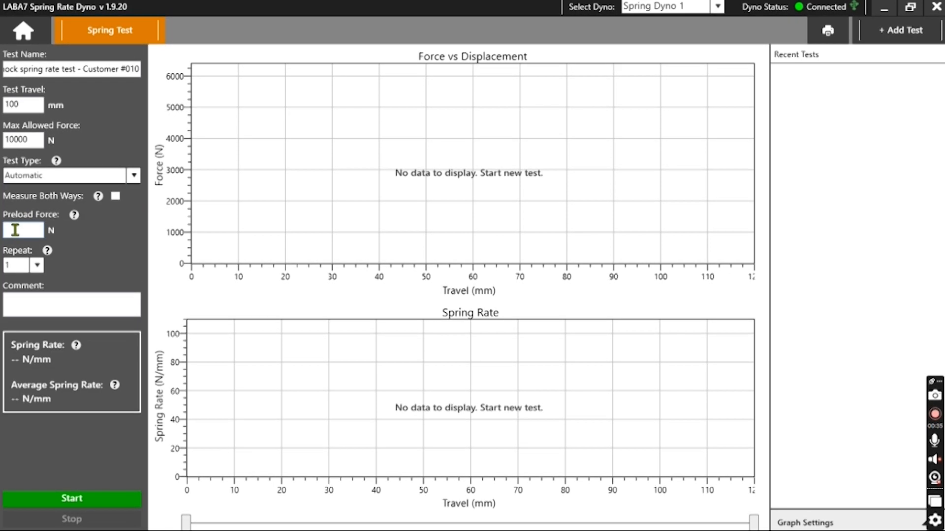
pyautogui.write('20')
pyautogui.click(23, 264)
pyautogui.write('2')
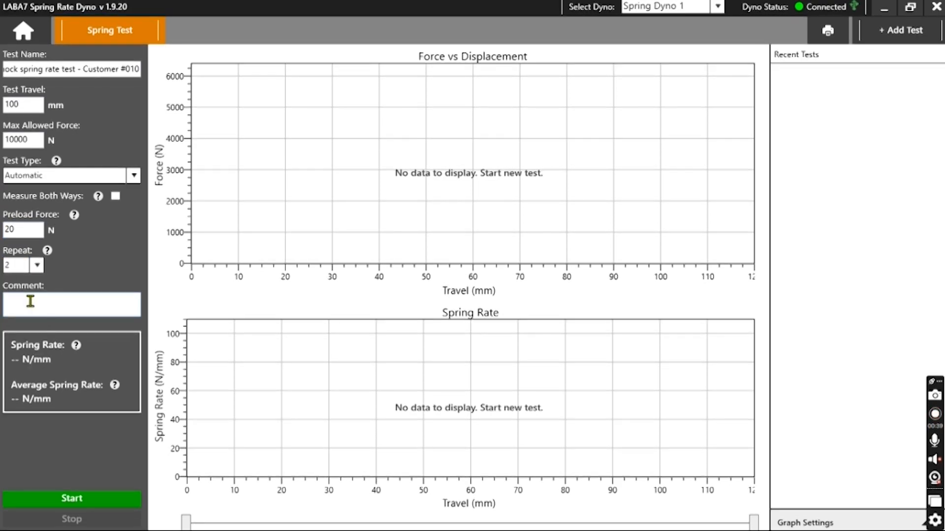
pyautogui.click(71, 304)
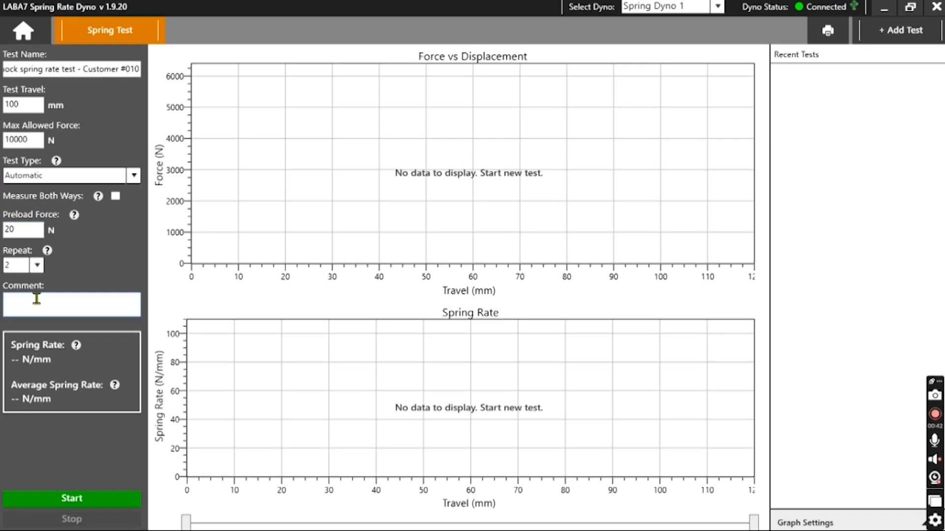
pyautogui.write('test for new s')
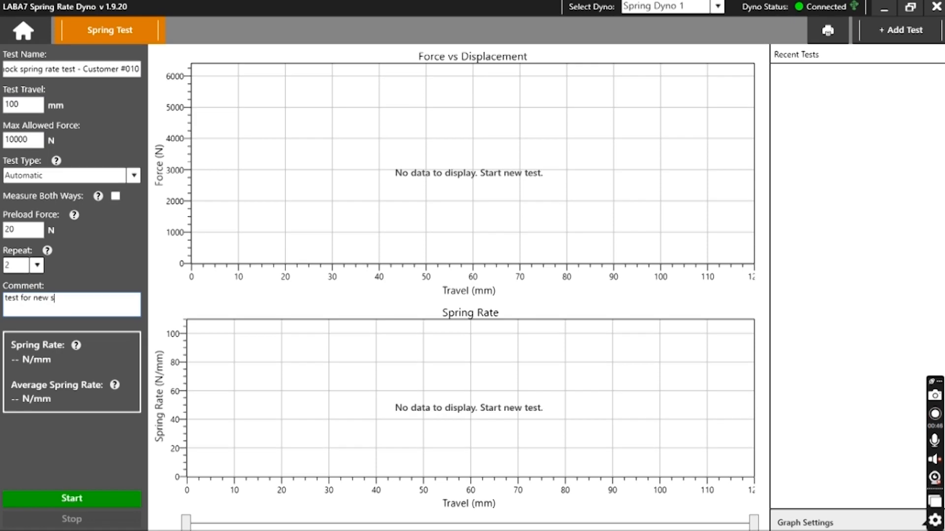
pyautogui.write('pring')
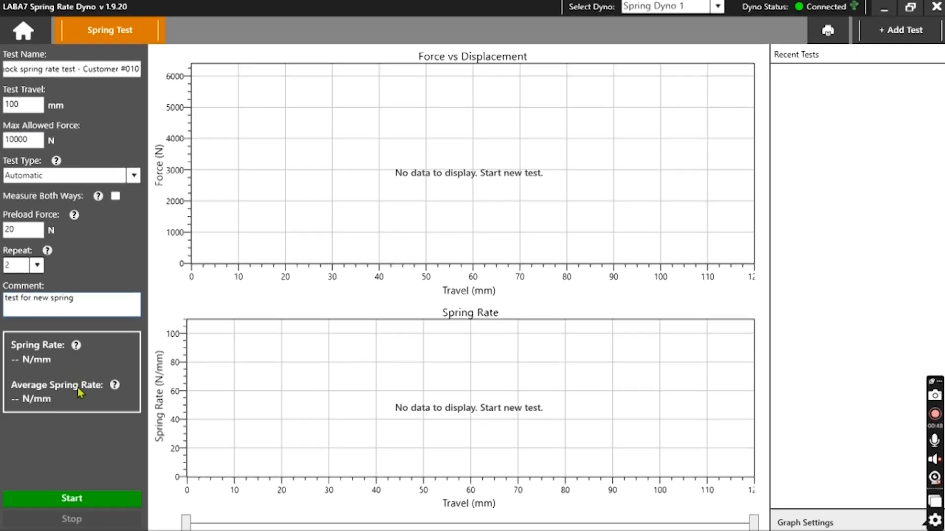
pyautogui.click(71, 498)
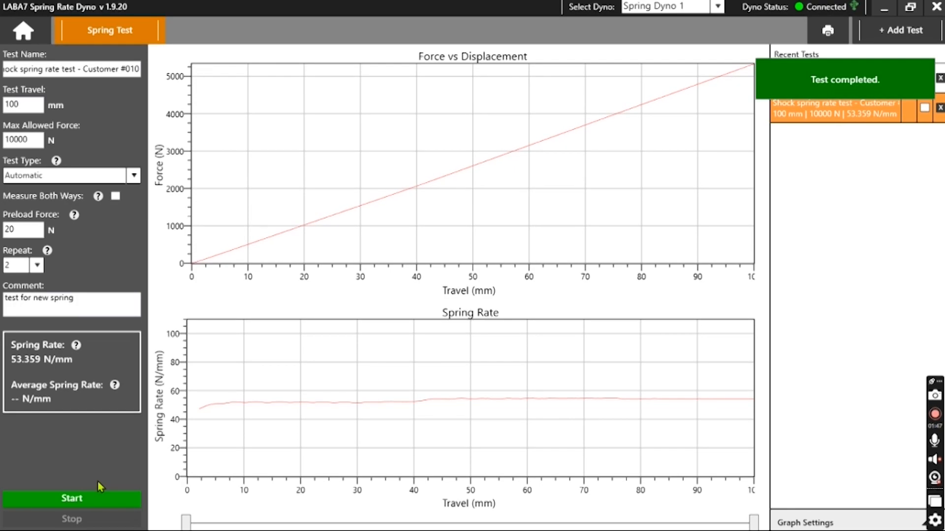
pyautogui.moveTo(503, 307)
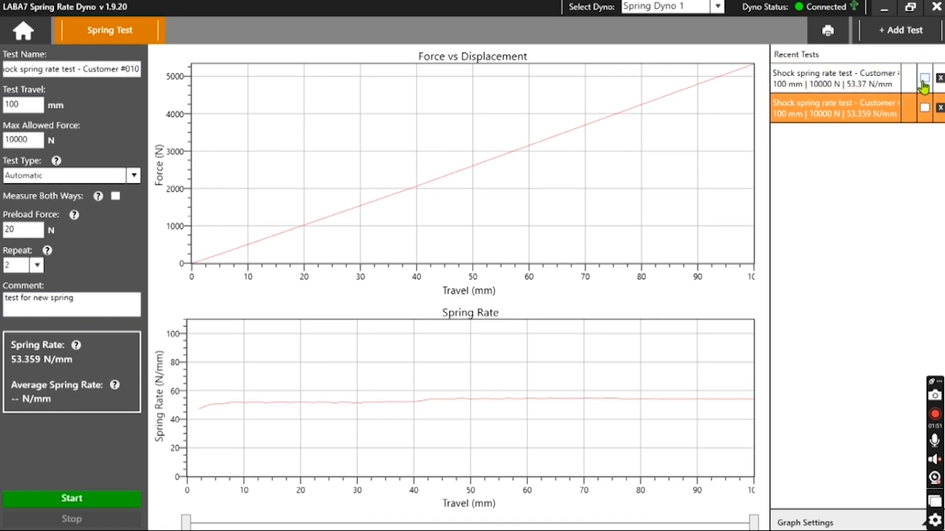
# Include the earlier test run so both runs are overlaid on the graphs
pyautogui.click(925, 79)
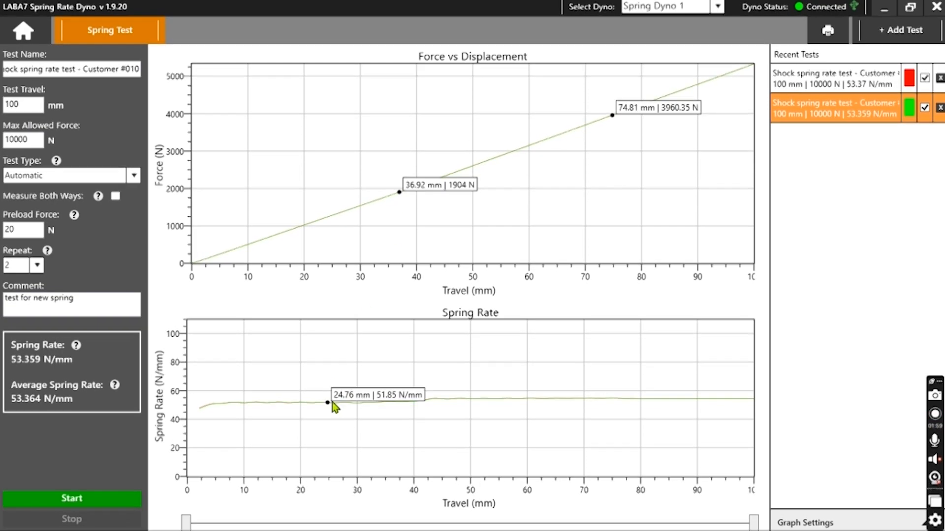
pyautogui.moveTo(571, 409)
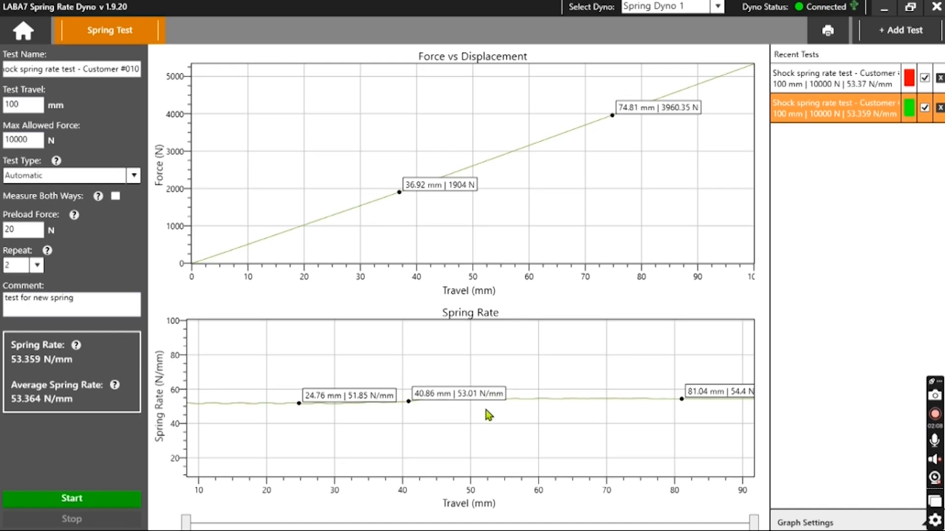
pyautogui.moveTo(303, 460)
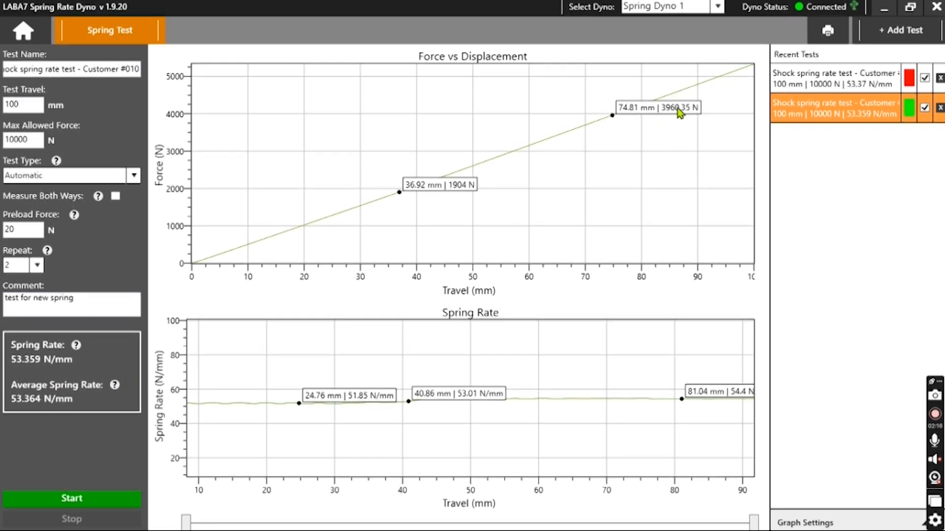
# Preview the report with both graphs and test details, then send it to print
pyautogui.click(826, 30)
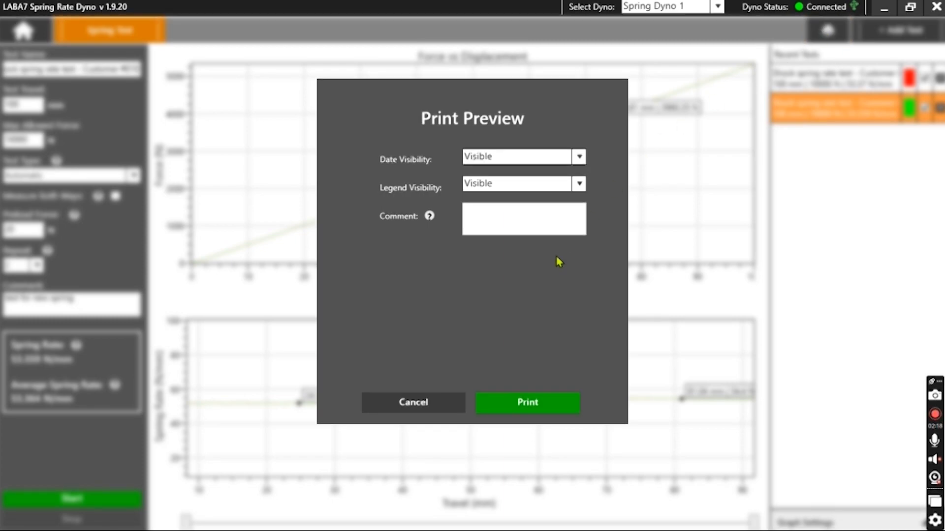
pyautogui.click(525, 402)
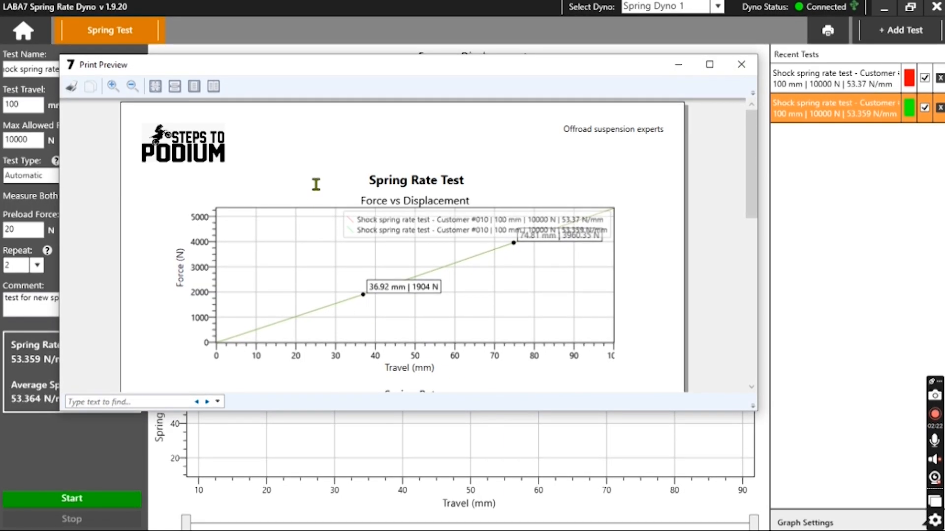
pyautogui.scroll(-3)
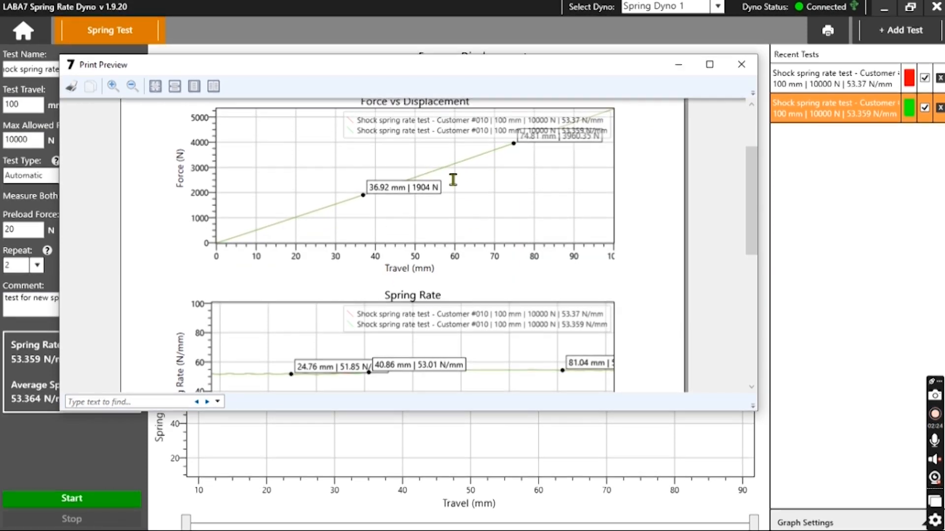
pyautogui.scroll(-3)
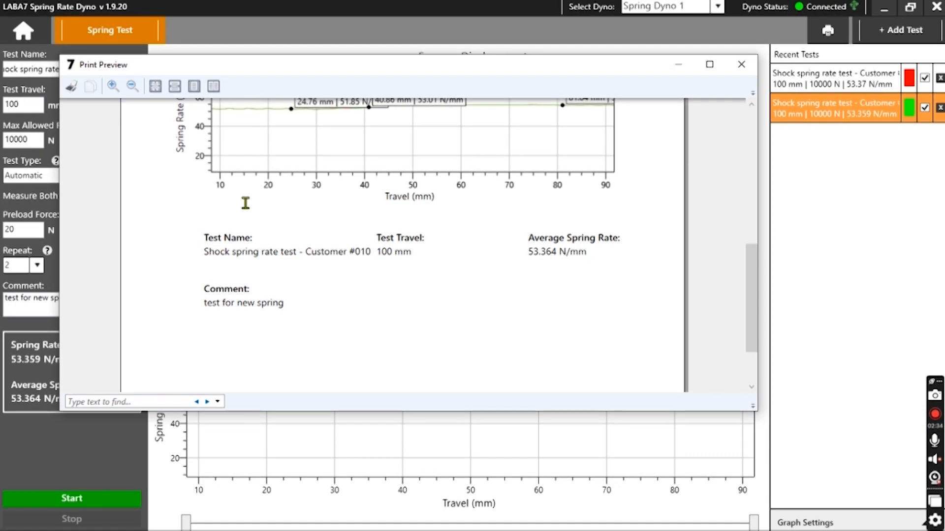
pyautogui.click(742, 65)
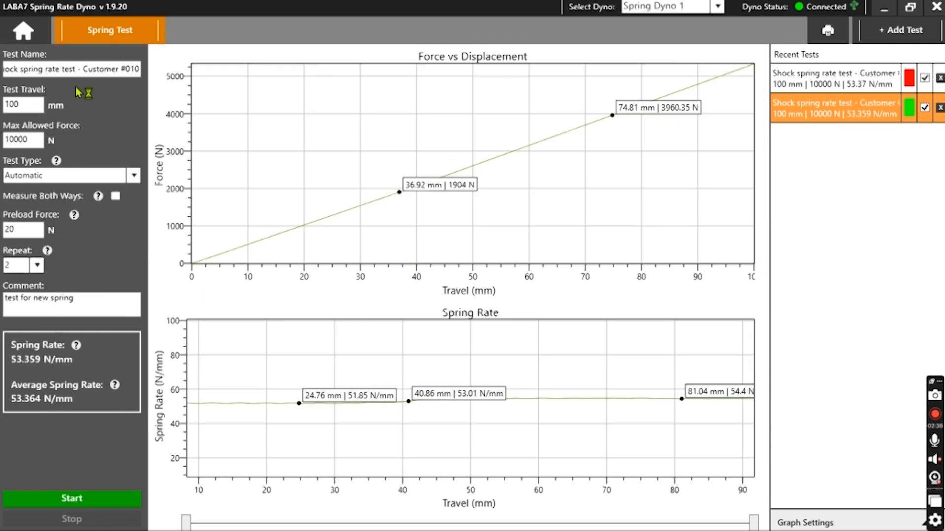
# Print the report to PDF as 'laba7 PDF report' in Documents and close the preview
pyautogui.click(825, 31)
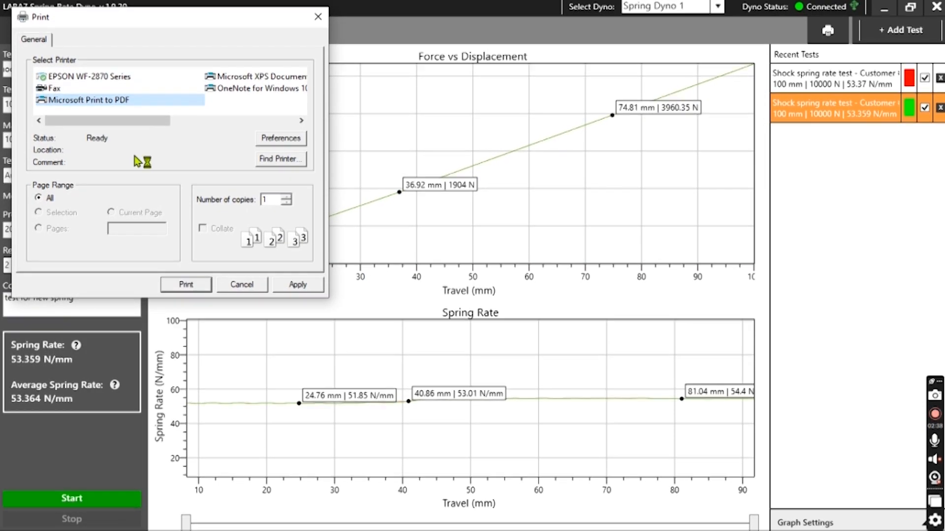
pyautogui.click(185, 285)
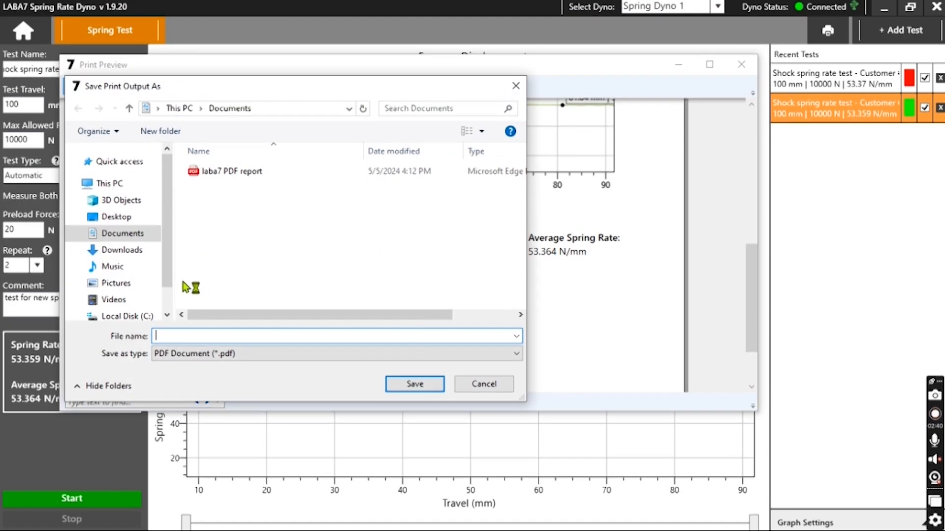
pyautogui.click(230, 171)
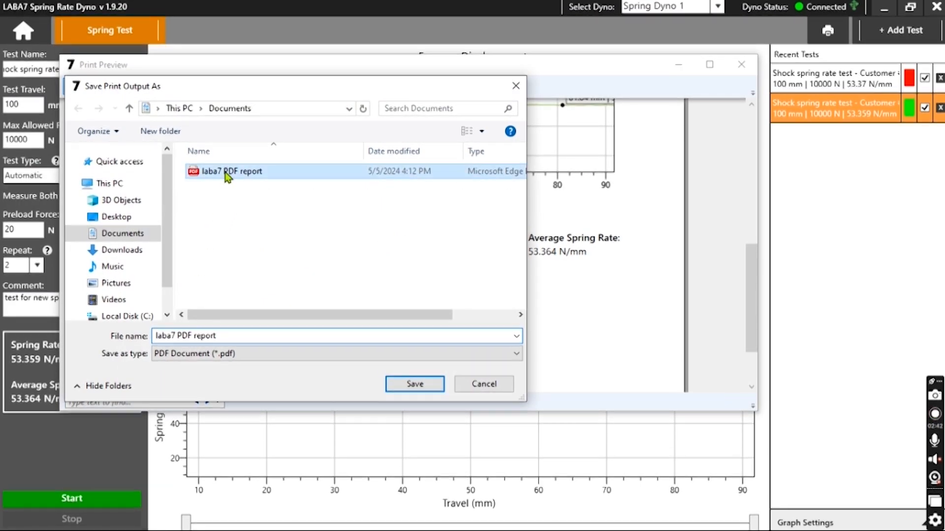
pyautogui.click(415, 384)
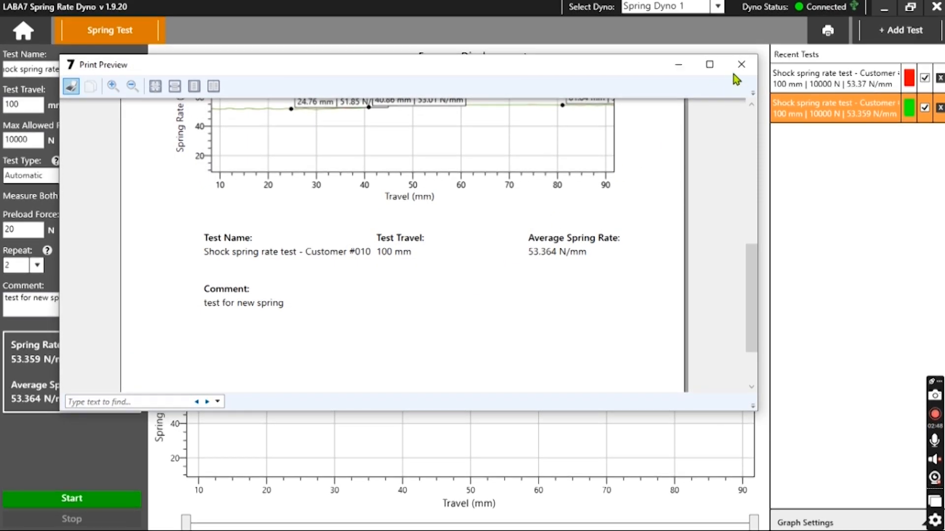
pyautogui.click(741, 65)
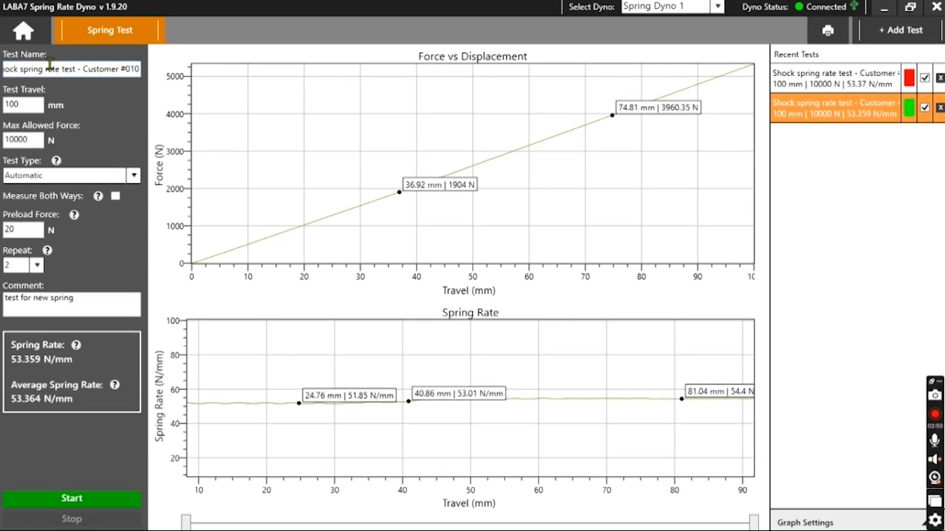